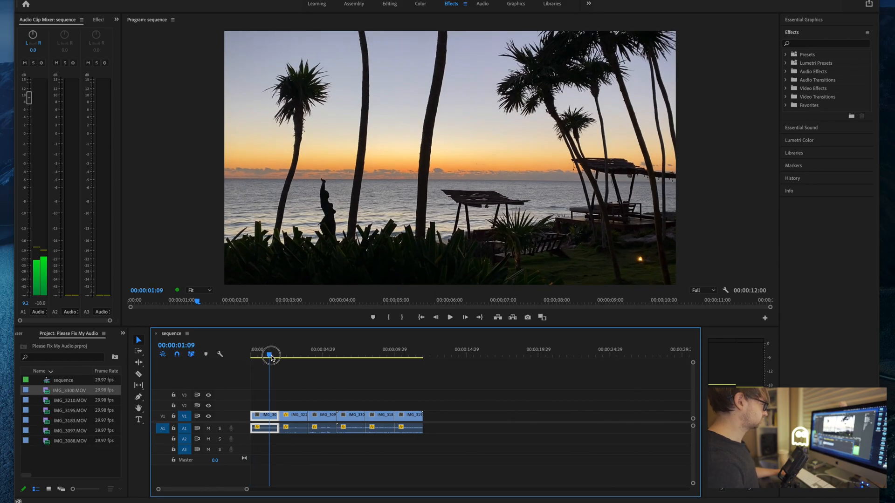
View IMG_3300.MOV's properties showing 29.98 fps, HEVC 4:2:0 and Variable Frame Rate Detected
left_click(322, 363)
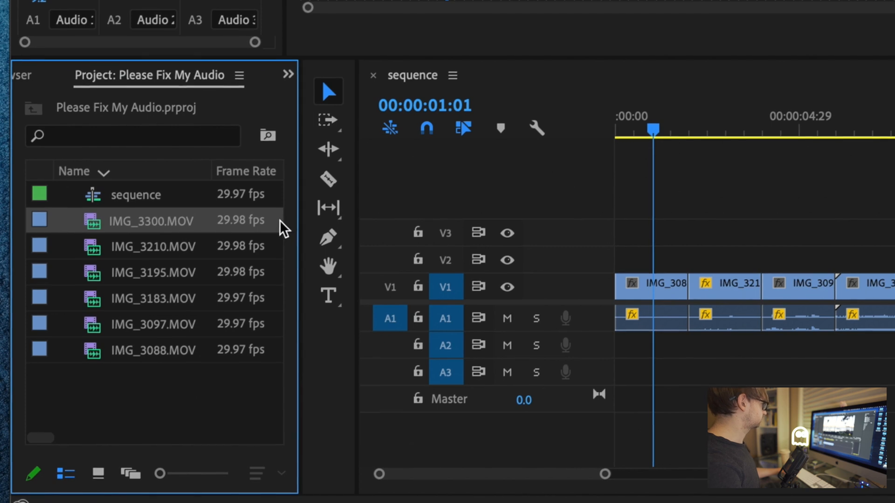
mouse_move(280, 229)
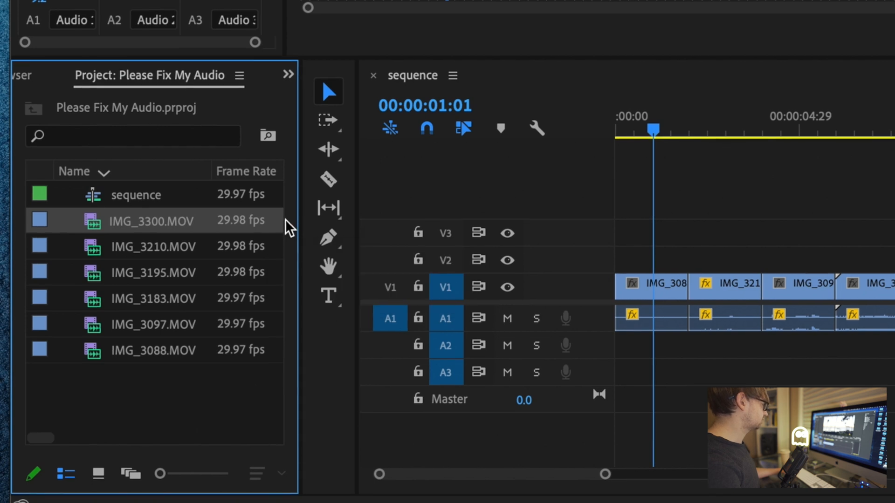
mouse_move(274, 259)
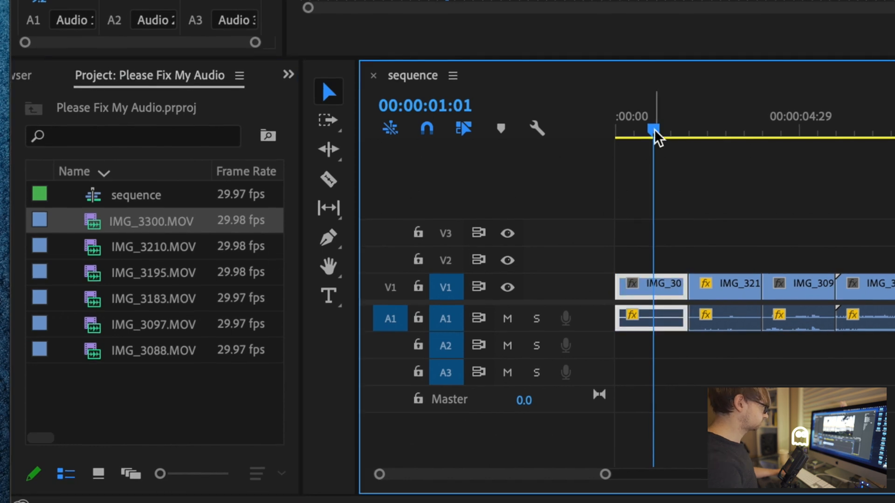
mouse_move(649, 243)
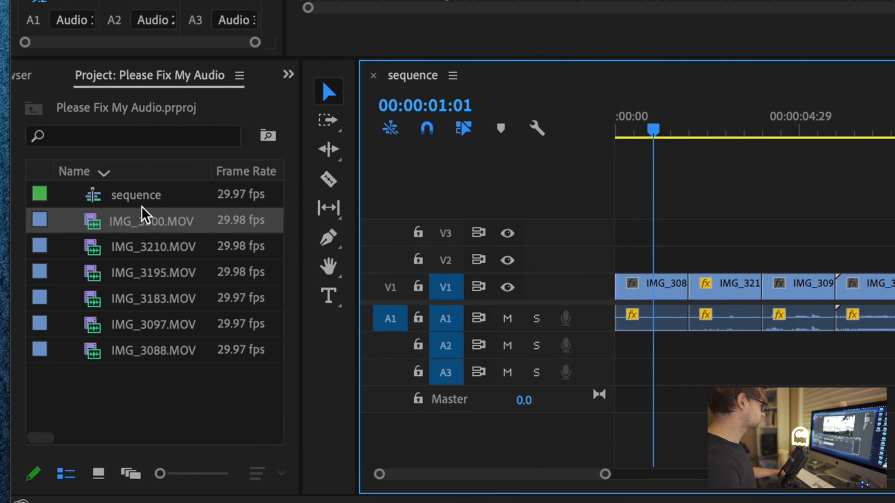
right_click(151, 222)
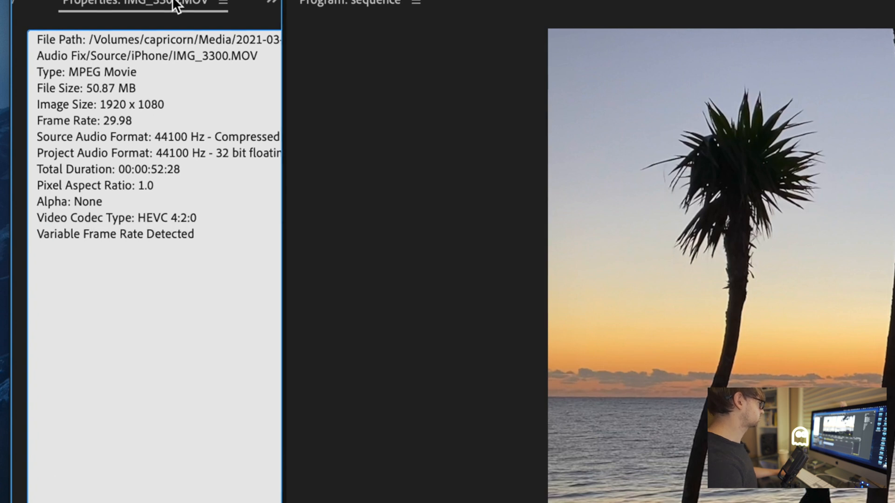
left_click(223, 3)
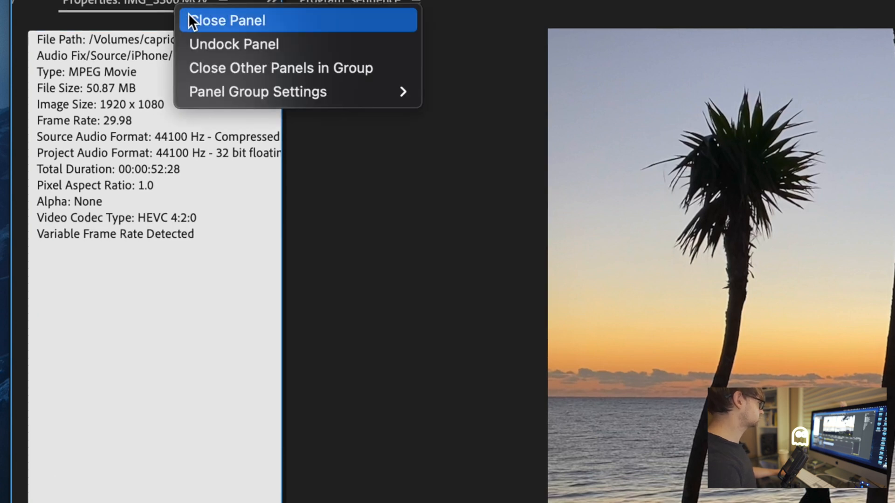